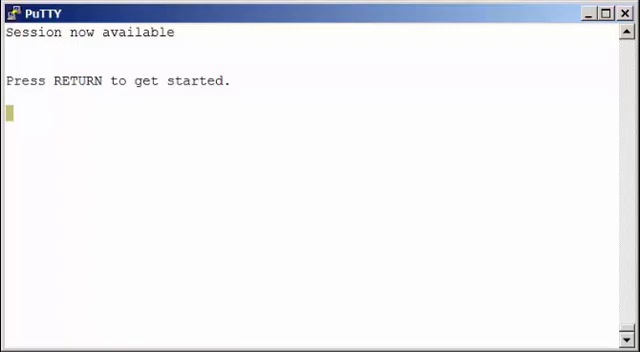
Press Enter at the 'Press RETURN' message to reach the NV3140> prompt and banner.
key(Return)
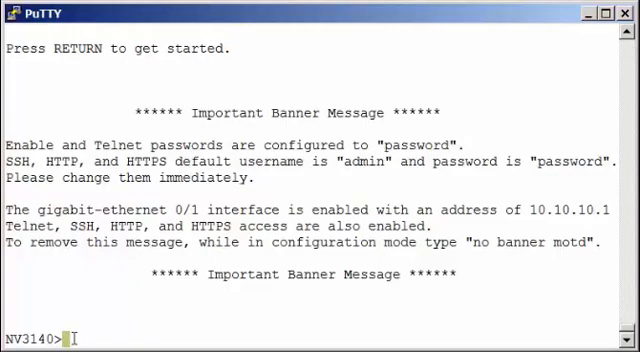
List user-mode commands with ? and show options with show ?, then enter 'show version'.
text(?)
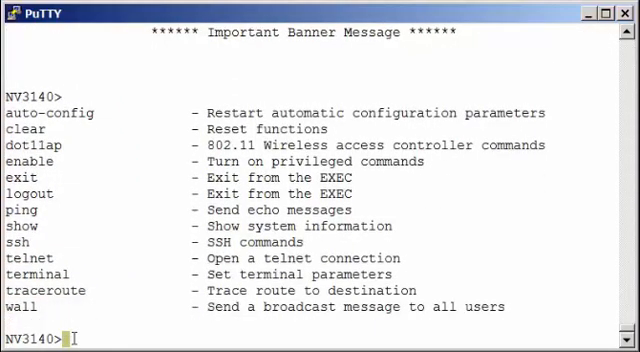
text(s)
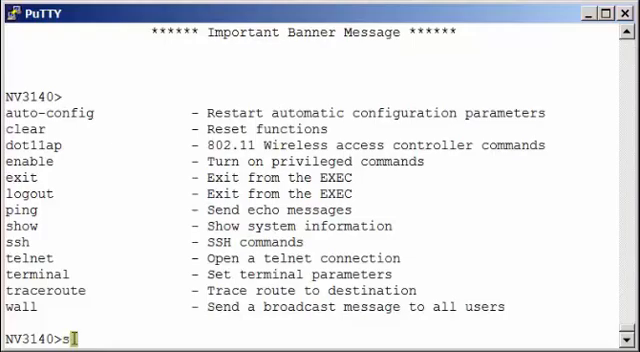
text(how)
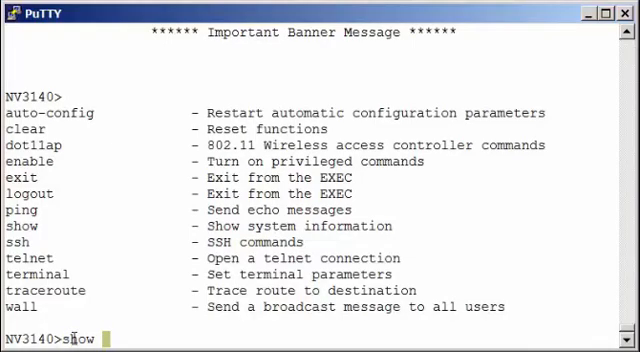
key(Return)
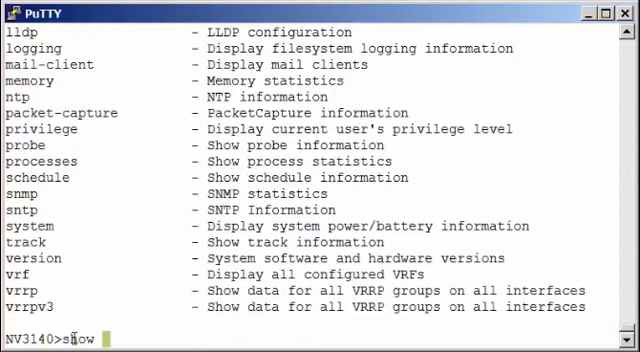
text(ver)
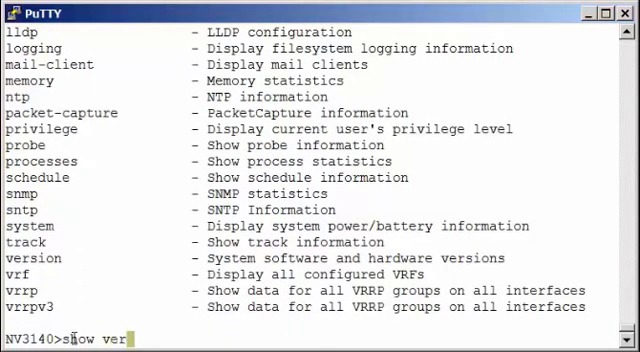
text(sion)
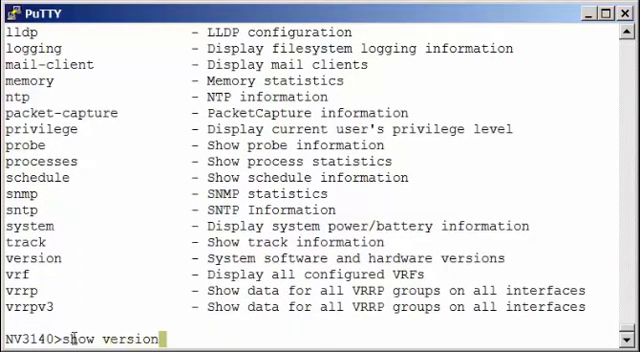
Run show version to display platform, serial number, uptime and system image files.
key(Return)
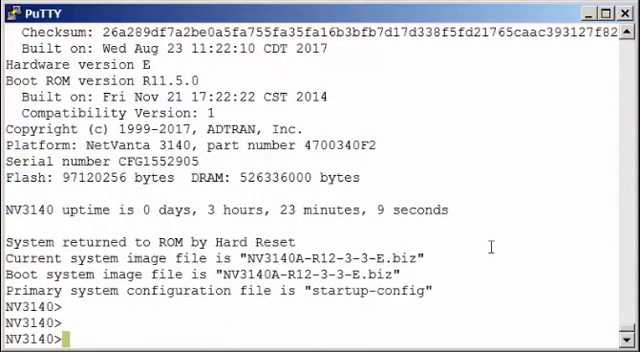
Enter privileged mode with en and the password, then browse the enable-mode command lists.
text(en)
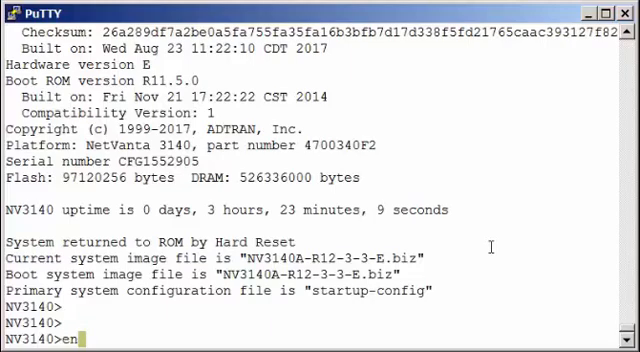
key(Return)
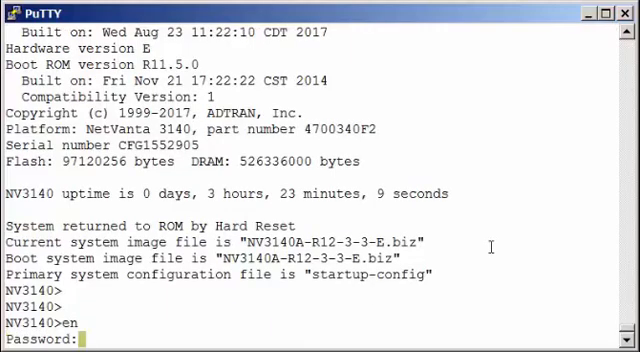
key(Return)
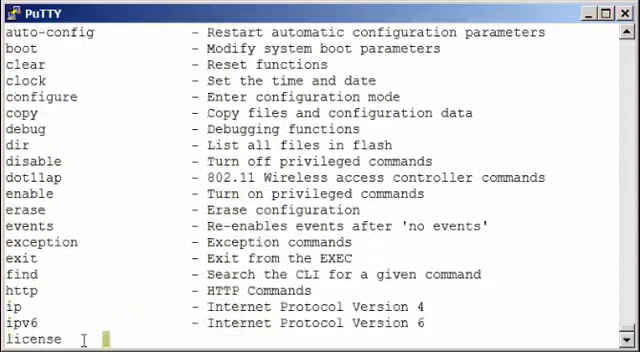
scroll(down, 3)
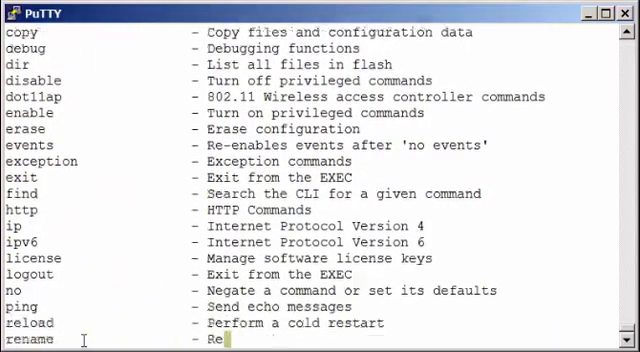
scroll(down, 3)
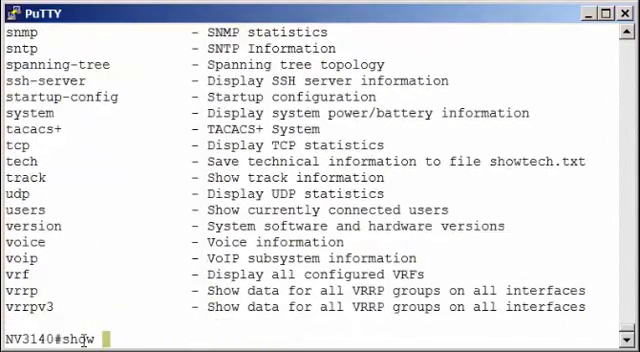
Run show flash to list the NV3140A images, startup-config and flash space.
text(fl)
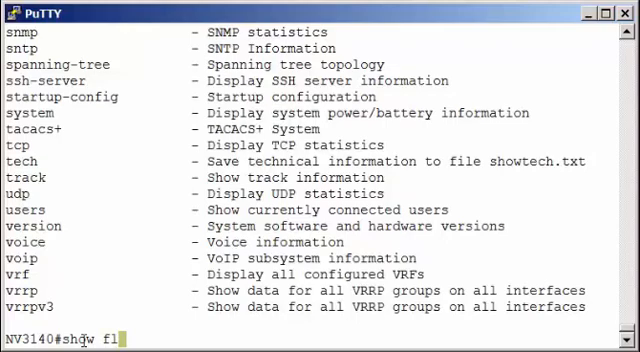
text(ash)
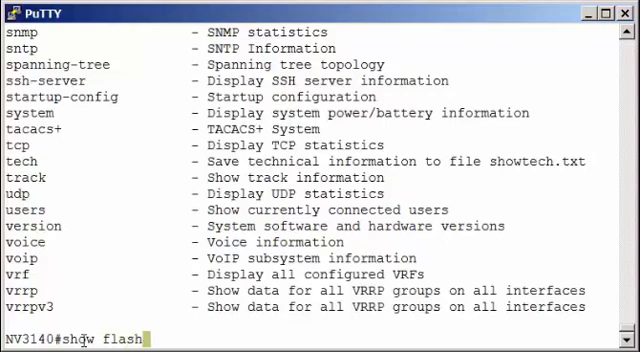
key(Return)
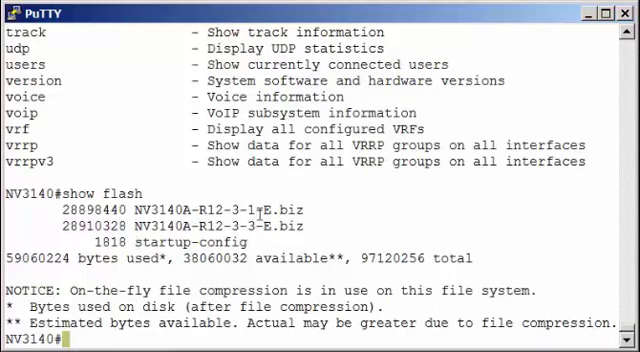
double_click(215, 211)
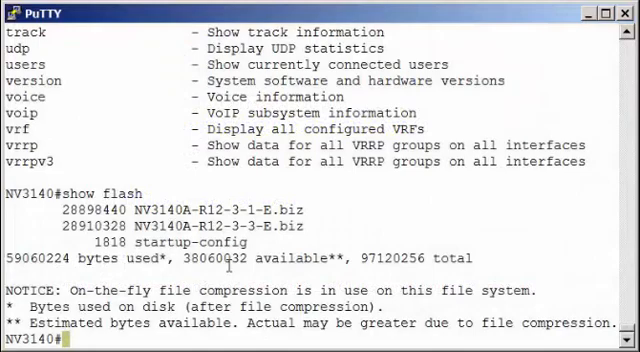
Copy startup-config to Factory-default, then run show flash to confirm the backup.
text(copy)
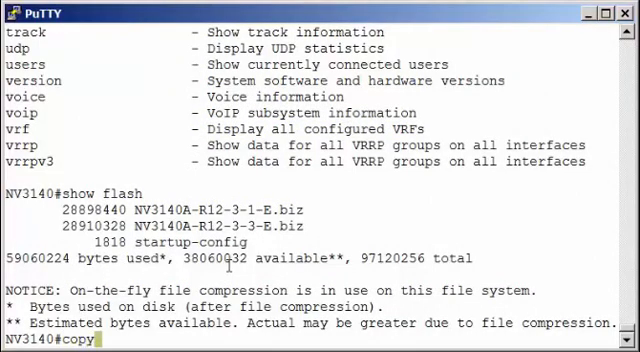
text(s)
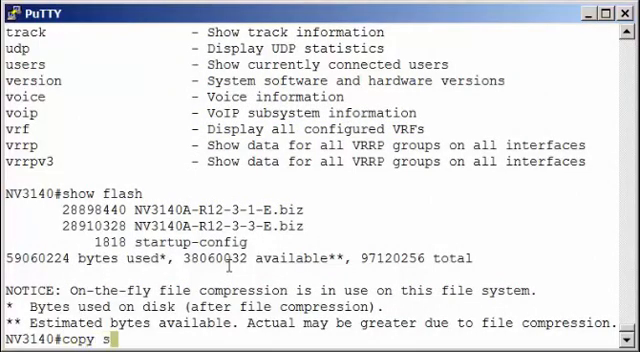
text(tartup-config)
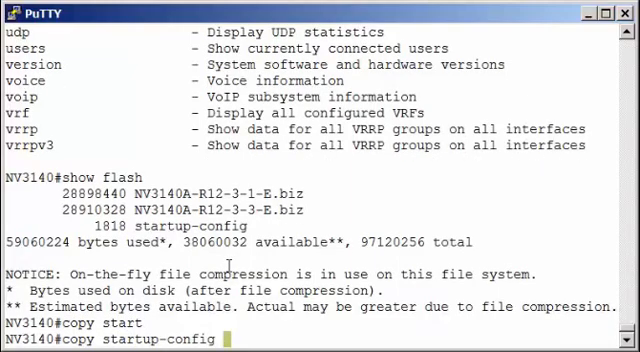
text(Factory-default)
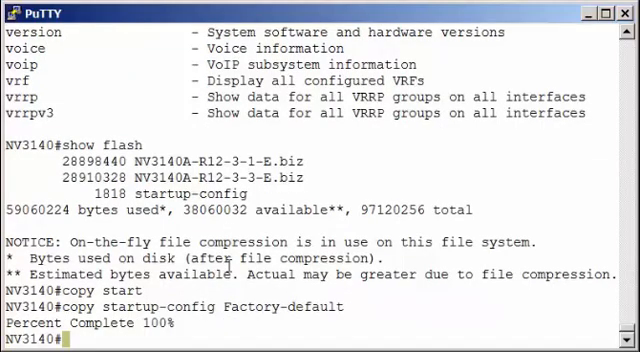
text(show flash)
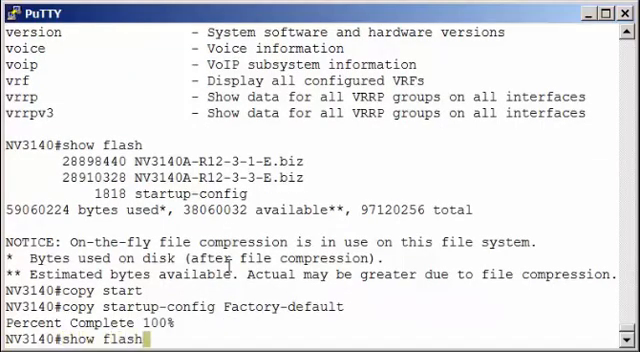
key(Return)
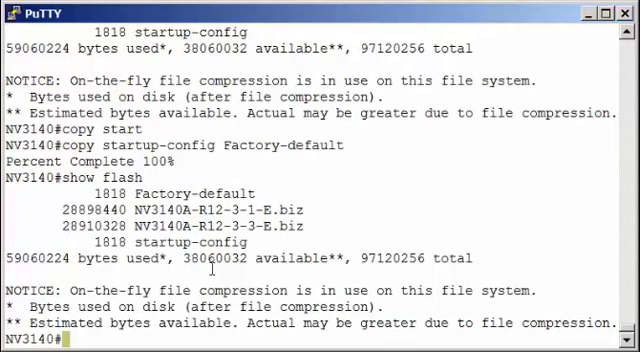
Show the Factory-default file's contents and scroll through the configuration output.
text(show)
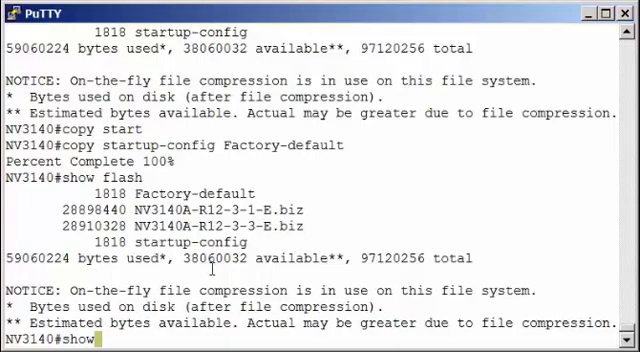
text(file)
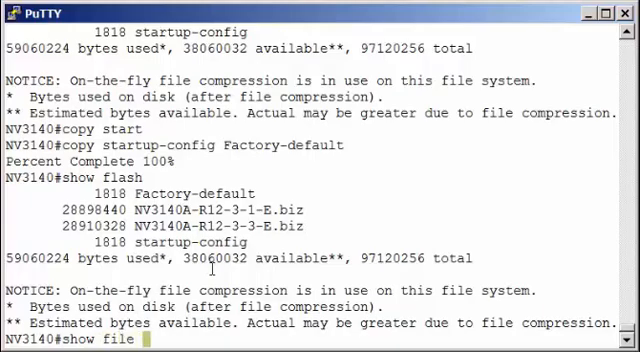
double_click(192, 192)
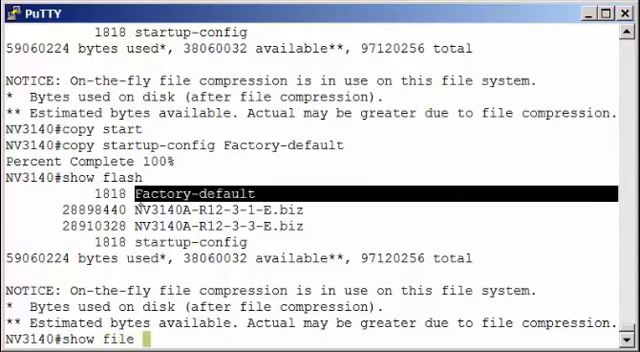
key(Return)
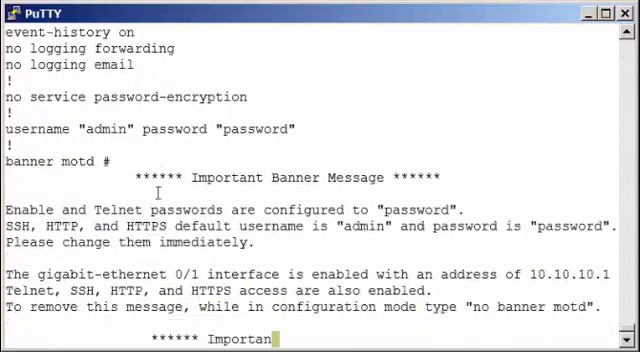
scroll(down, 3)
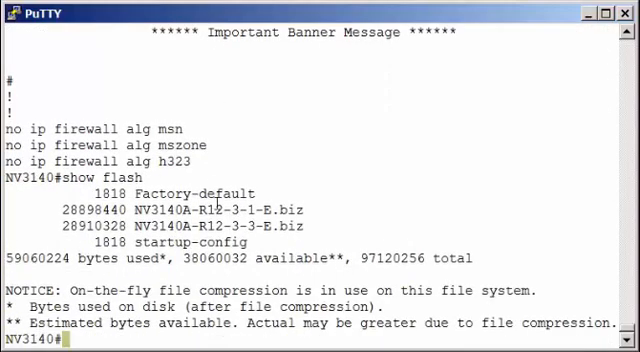
Erase the Factory-default file from flash and start typing 'show run'.
text(erase Factory-default)
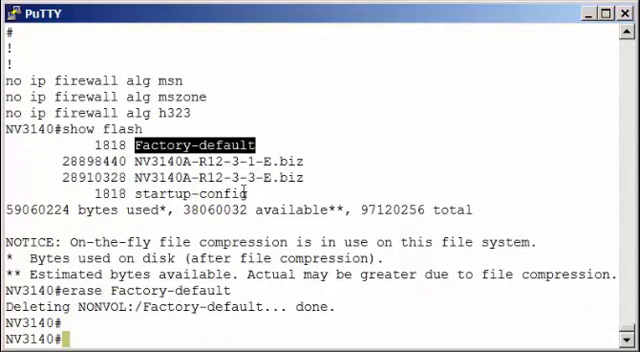
text(show)
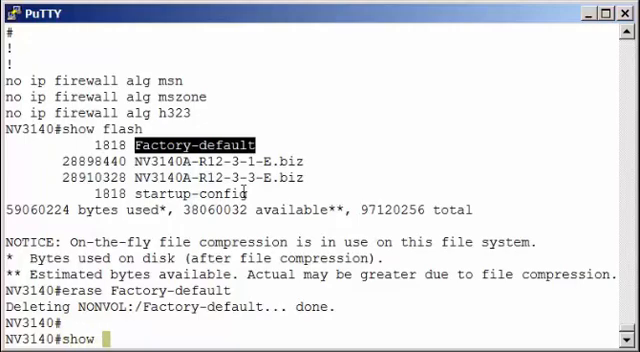
text(run)
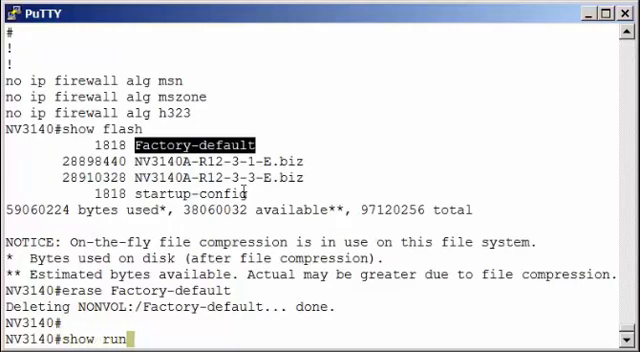
Run show run and page through the configuration, checking hostname NV3140 and enable password.
key(Return)
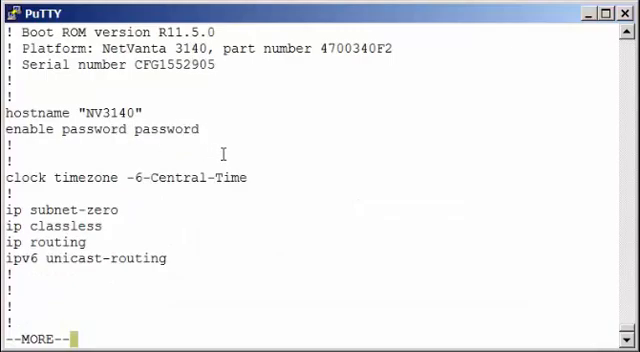
key(space)
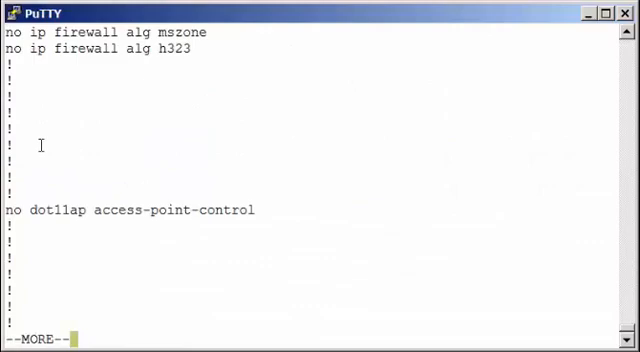
key(space)
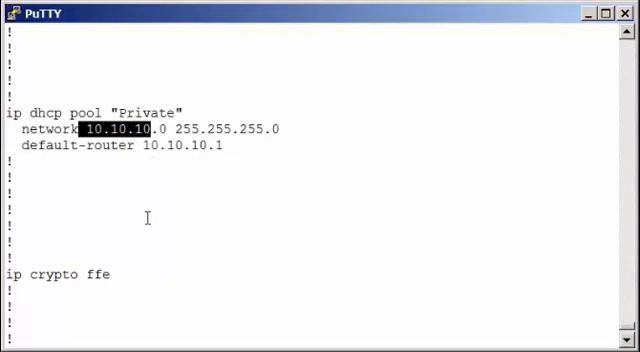
scroll(down, 3)
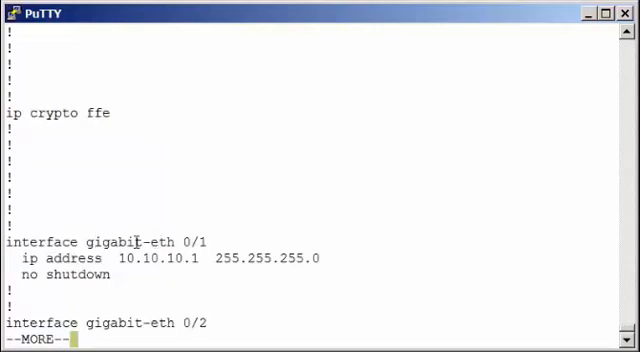
double_click(145, 242)
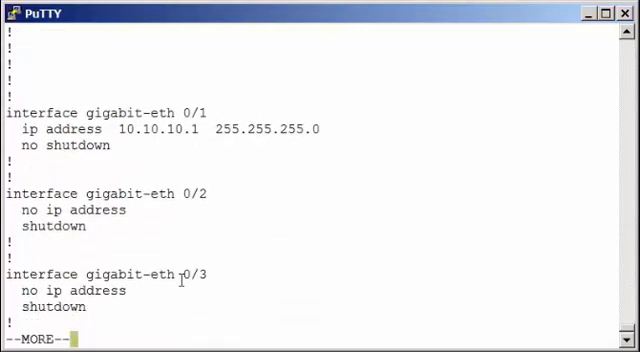
key(space)
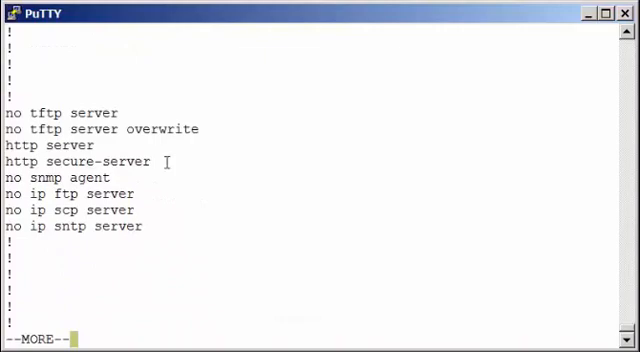
drag(10, 145, 168, 160)
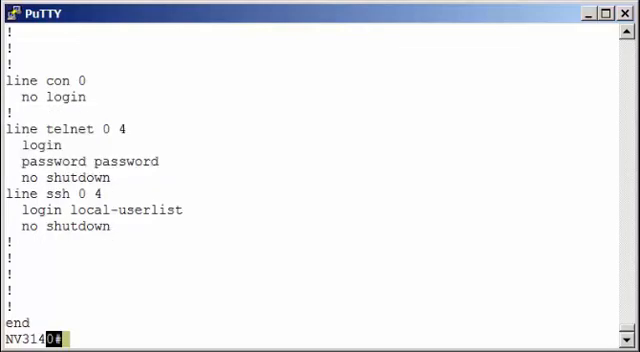
Enter 'con t' to reach NV3140(config)# and scroll through the configuration command list.
text(co)
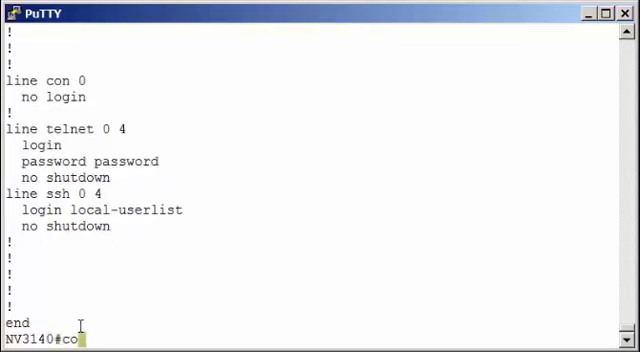
text(n)
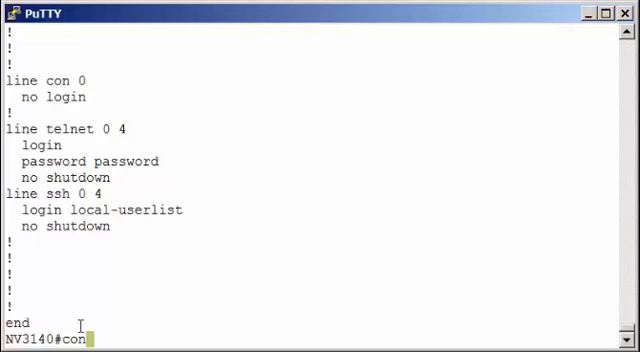
text(t)
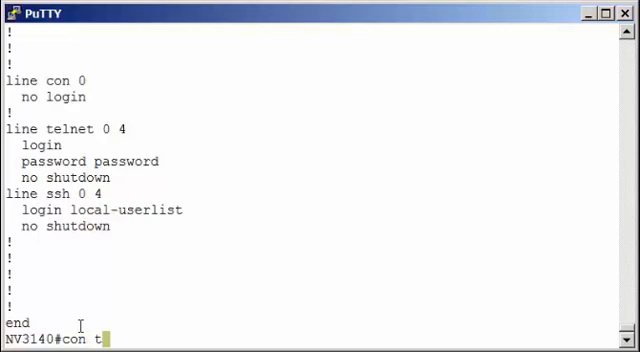
key(Return)
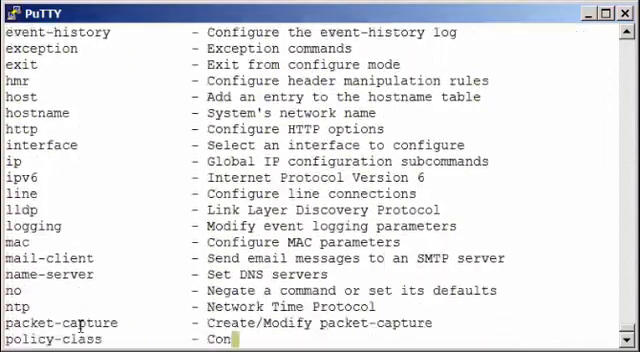
scroll(down, 3)
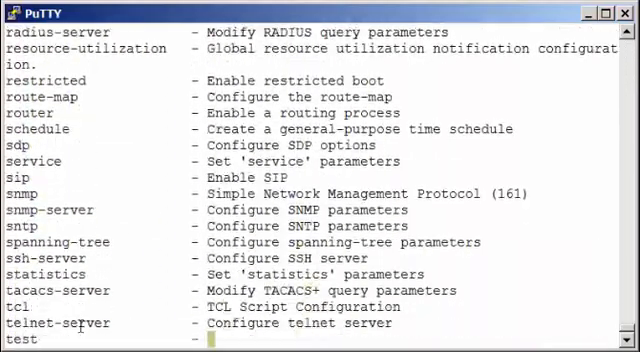
scroll(down, 3)
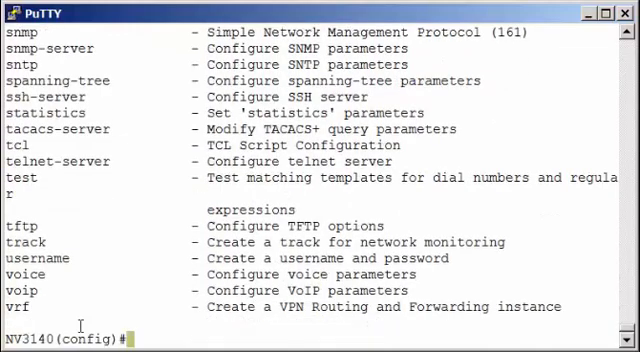
Set the router hostname to HuntsvilleNV3140 in global configuration mode.
text(hostna)
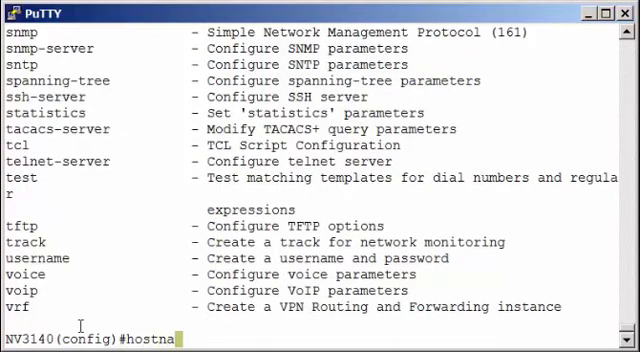
text(me)
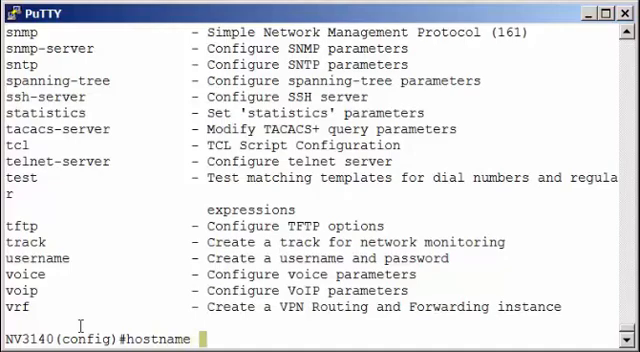
text(Huntsville)
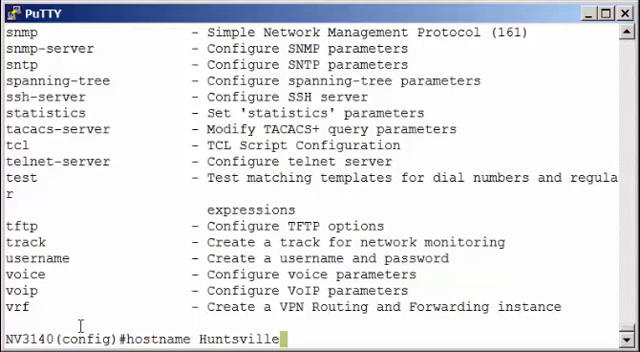
text(NV314)
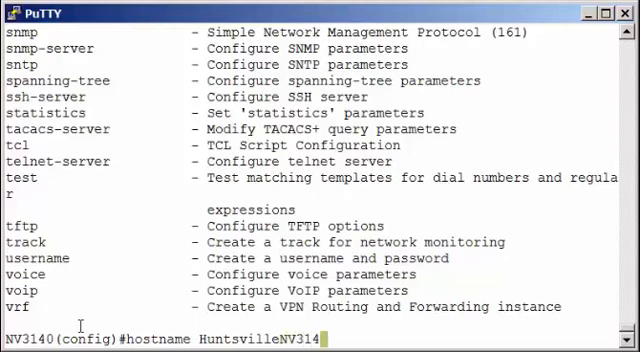
key(Return)
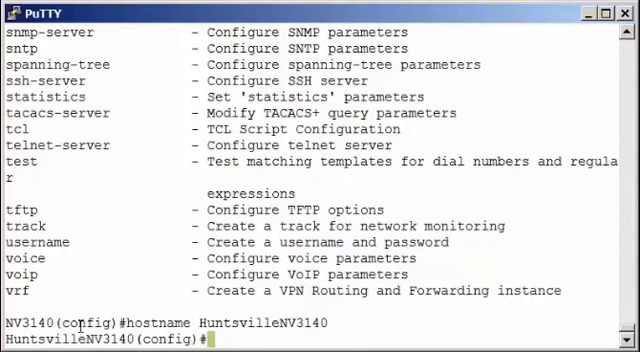
text(en)
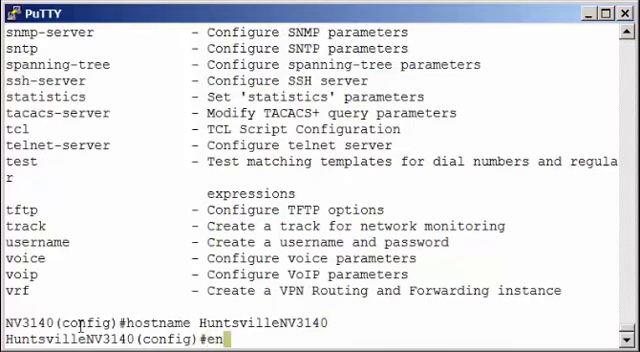
text(pass)
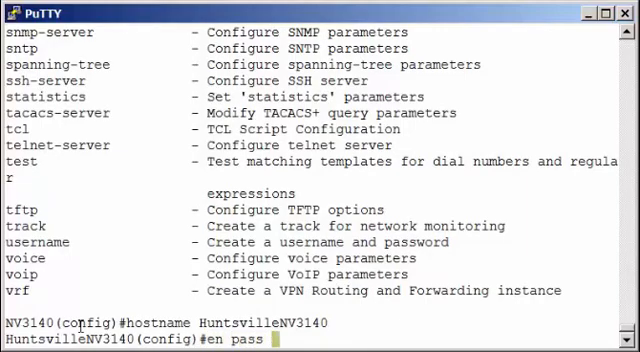
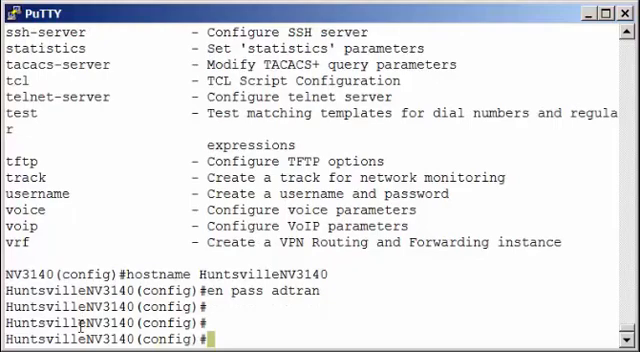
Display the running configuration with 'do show run' and scroll through it.
text(do show r)
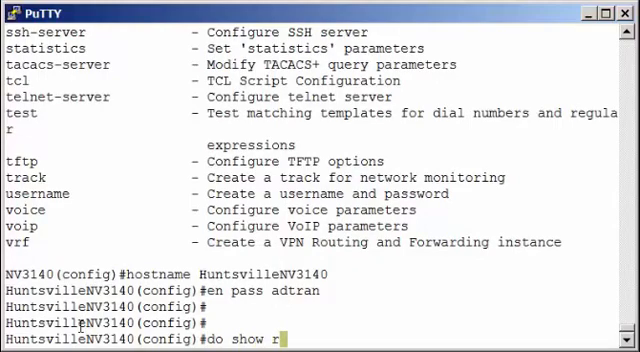
text(un)
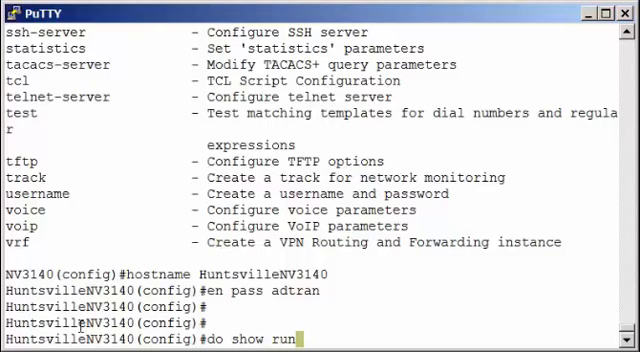
key(Return)
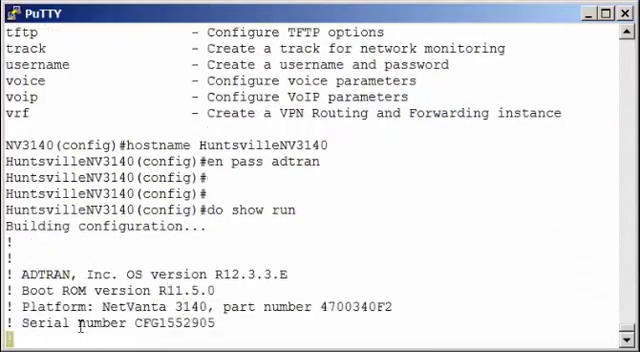
scroll(down, 3)
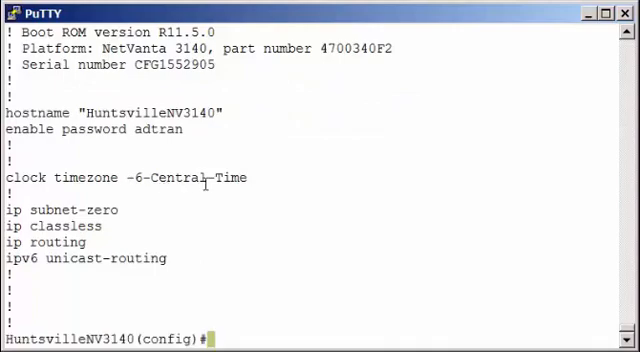
Display the startup configuration, which still shows hostname NV3140.
text(do)
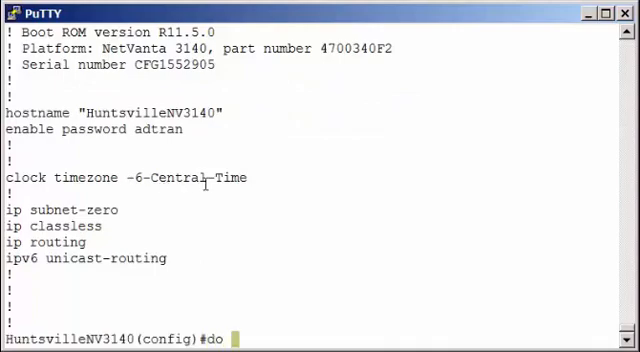
text(show start)
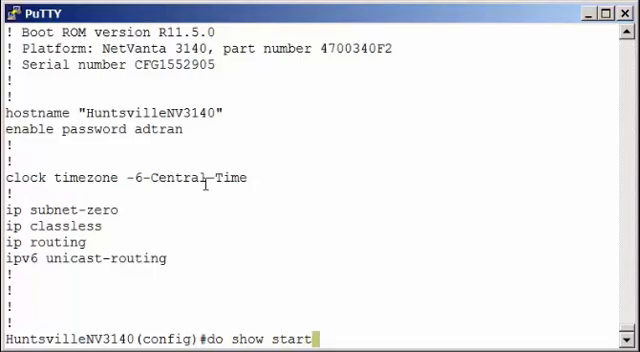
key(Return)
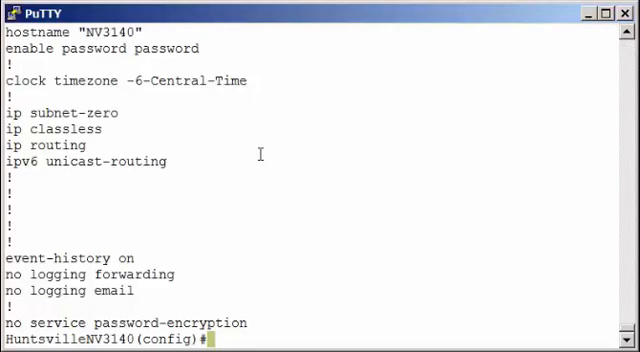
Exit global configuration mode and run 'copy run start' to save the configuration.
text(exit)
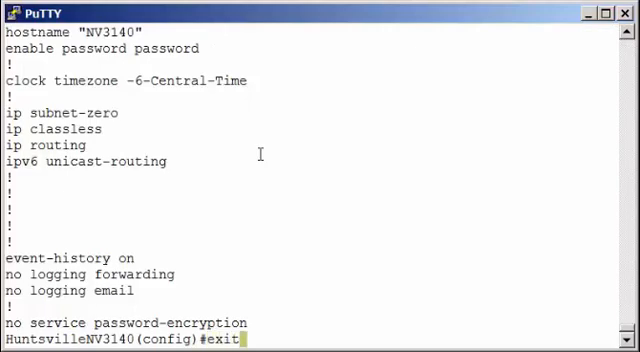
key(Return)
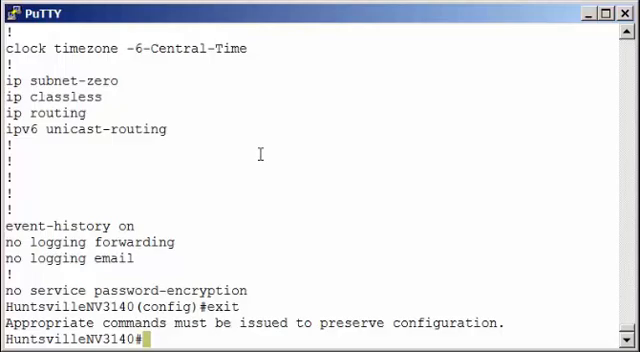
text(copy)
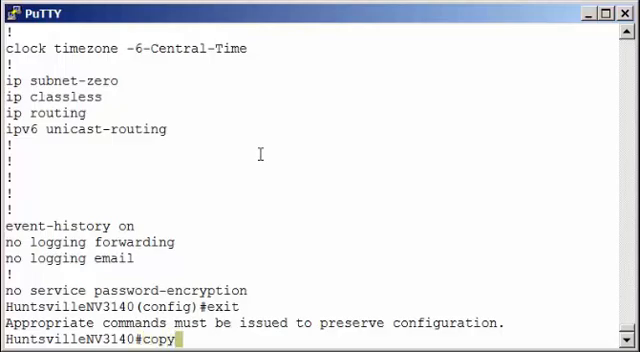
text(run)
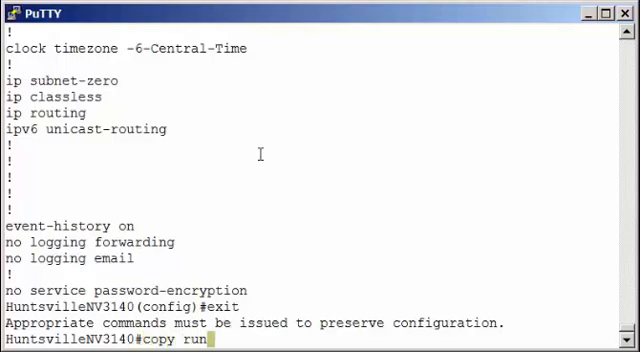
text(start)
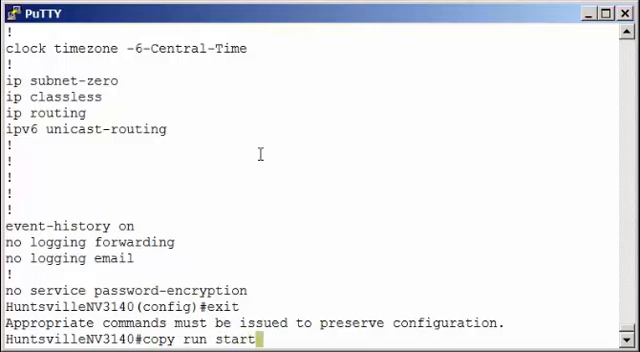
key(Return)
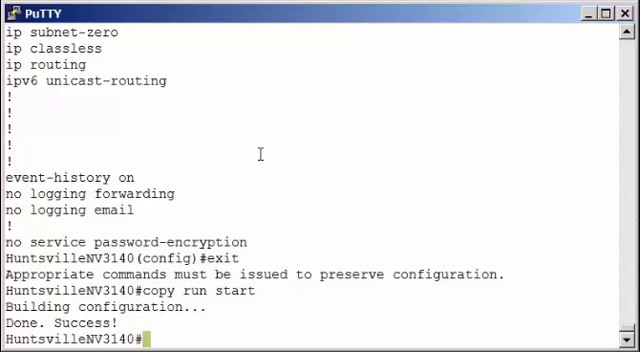
text(show start)
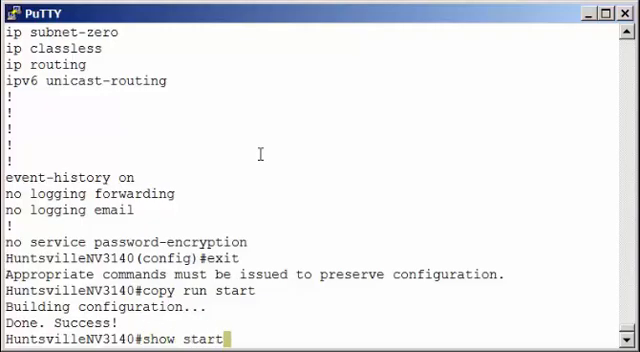
key(Return)
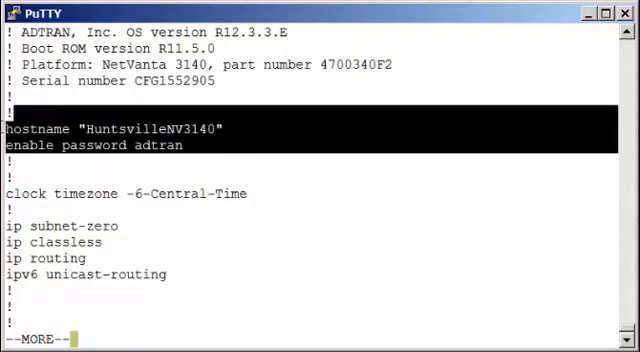
mouse_move(189, 227)
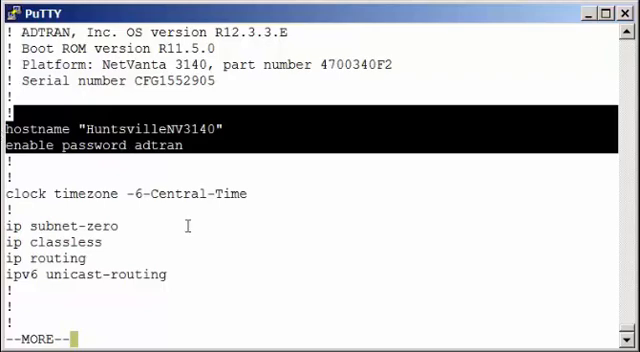
text(exit)
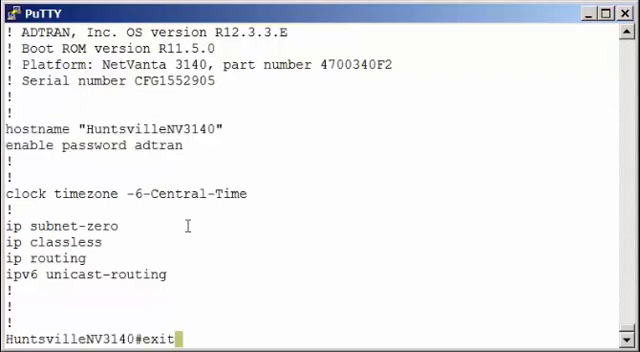